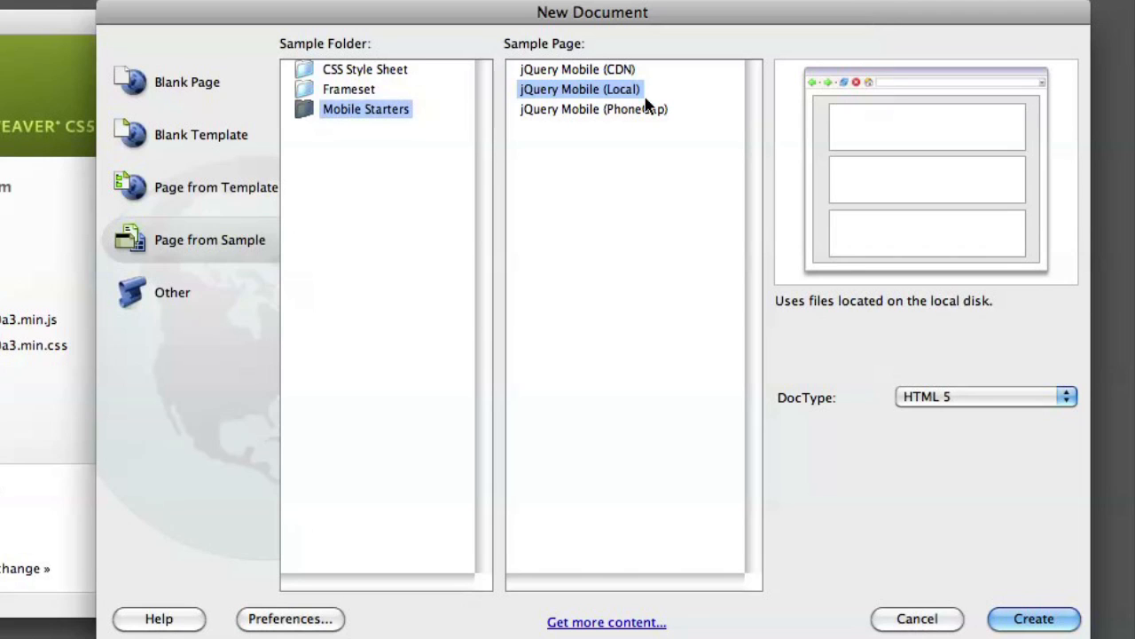
mouse_move(553, 75)
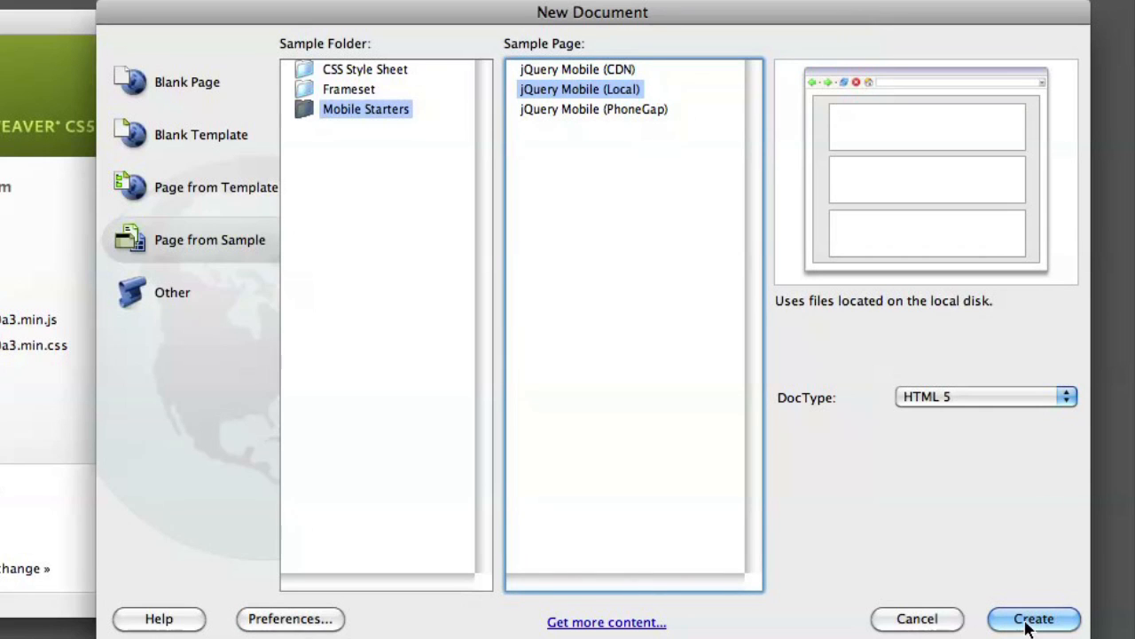
- Create the new document from the jQuery Mobile (Local) sample with four placeholder pages
left_click(1033, 618)
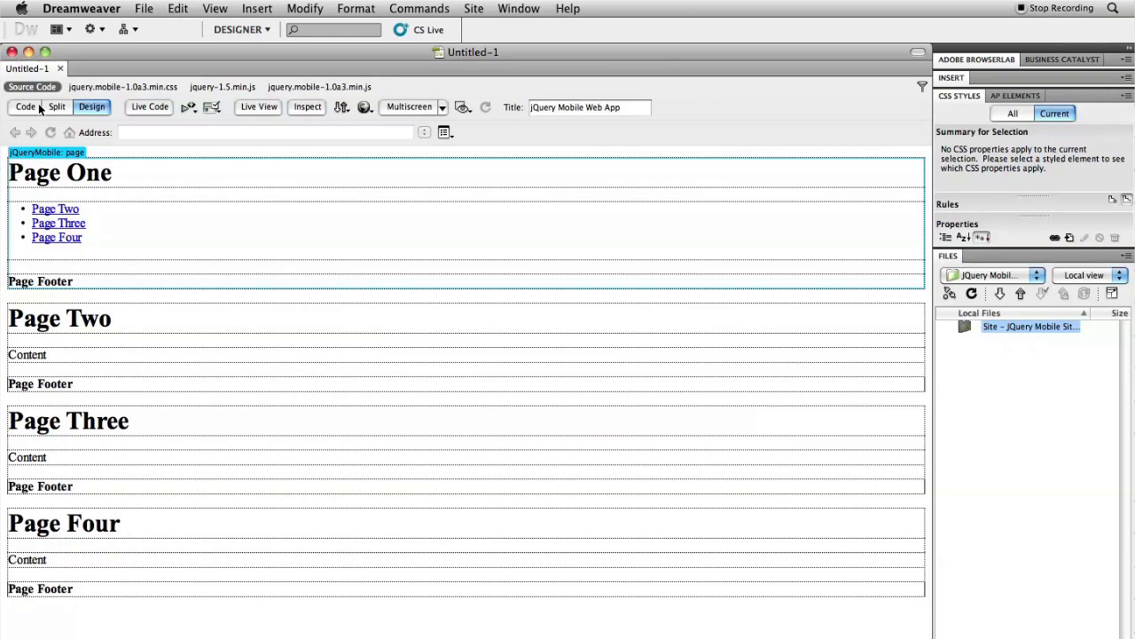
mouse_move(25, 107)
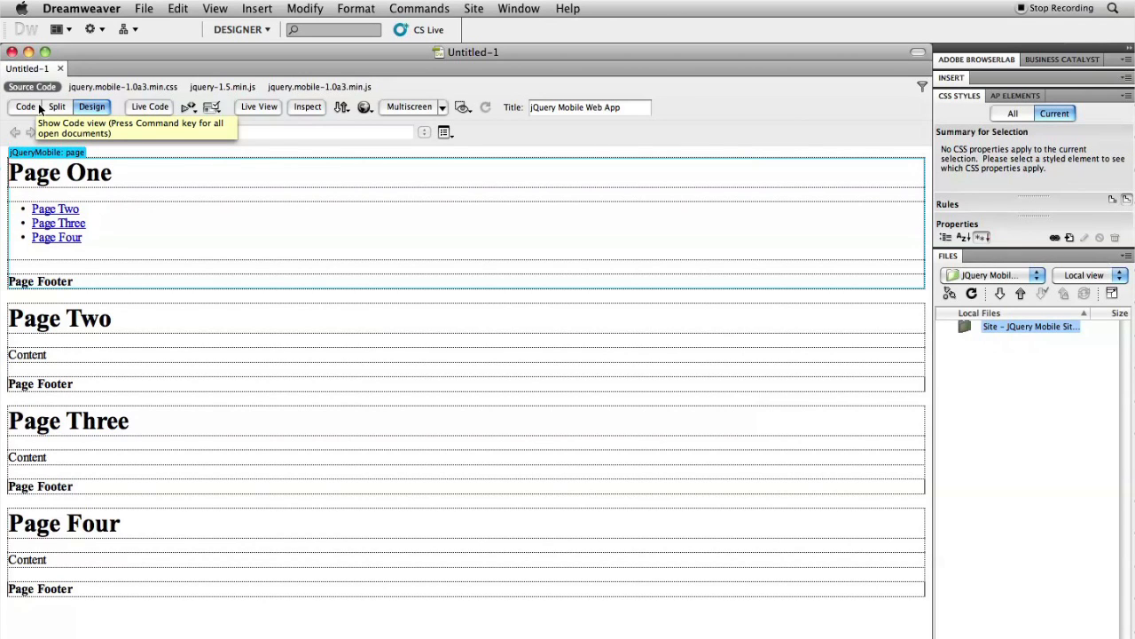
mouse_move(57, 106)
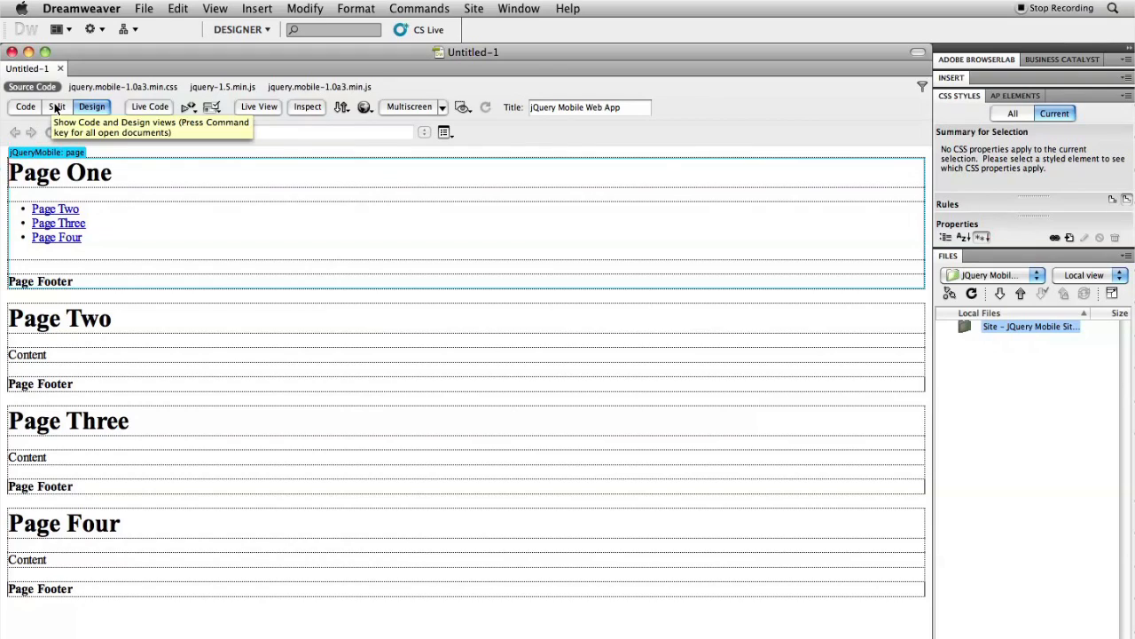
- Show the markup beside the design and review each page's header, content and footer divs
left_click(56, 106)
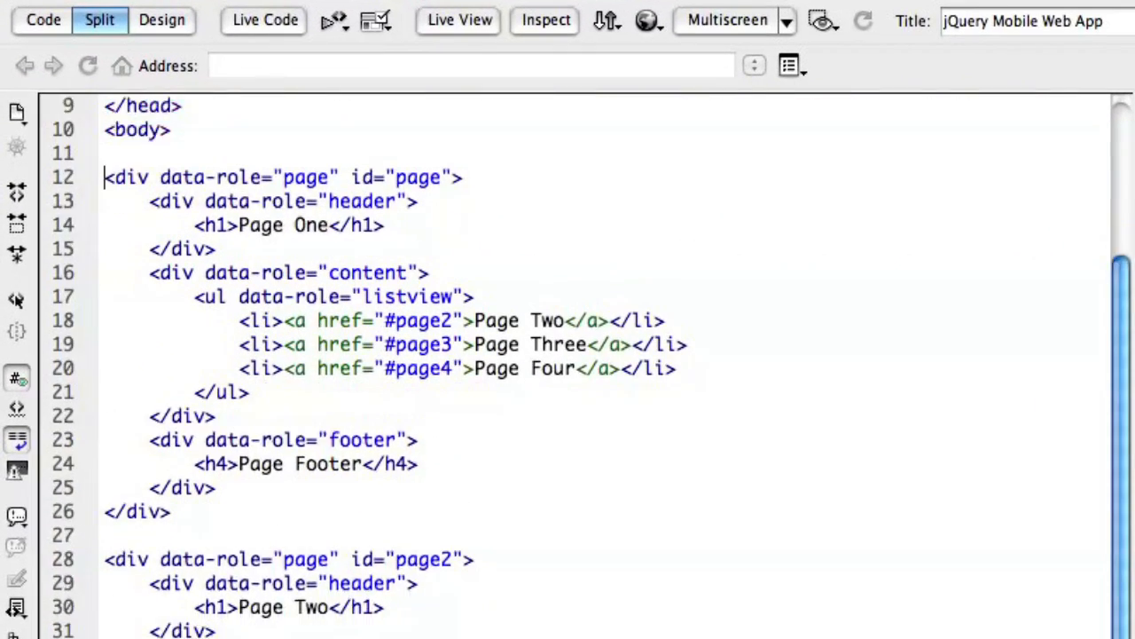
scroll("down", 3)
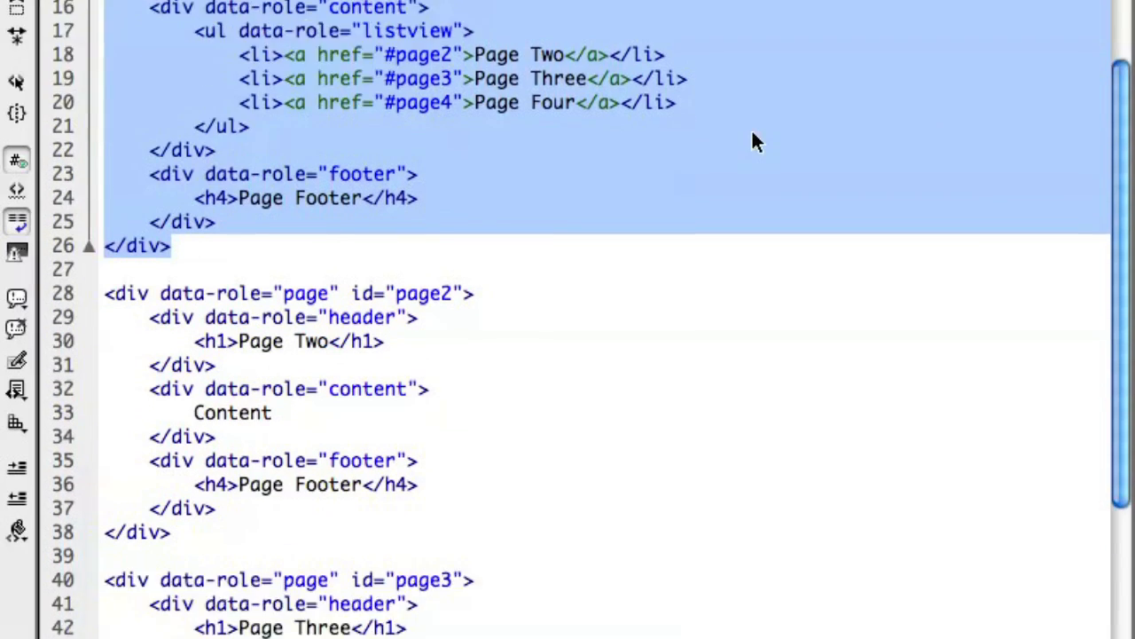
scroll("down", 3)
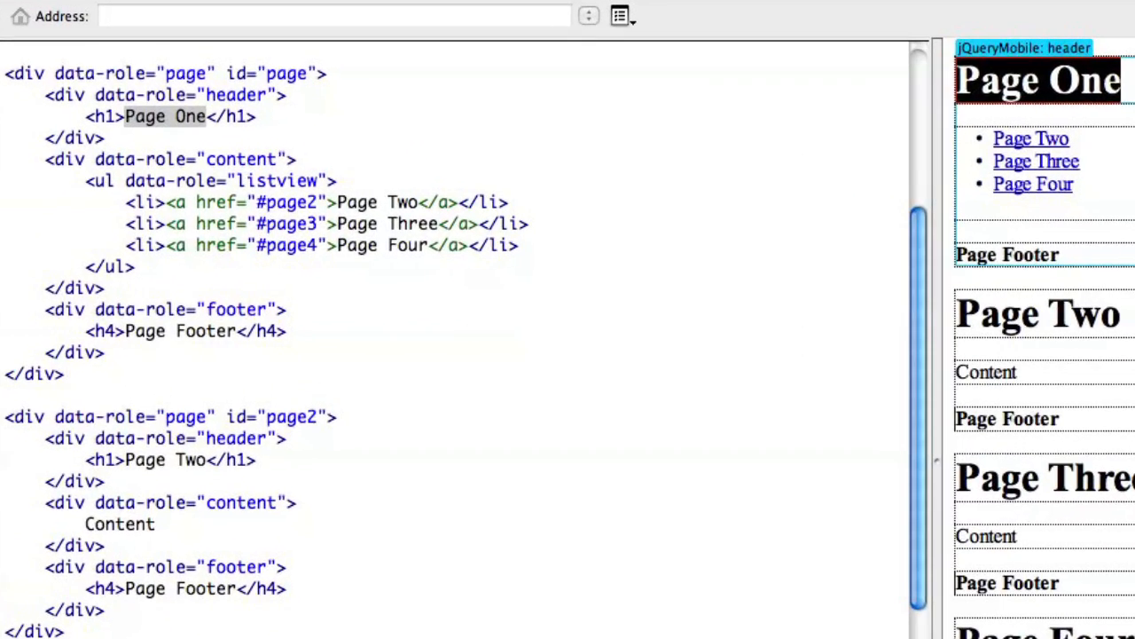
- Replace 'Page One' in the first h1 header with 'My Site'
type("My Site")
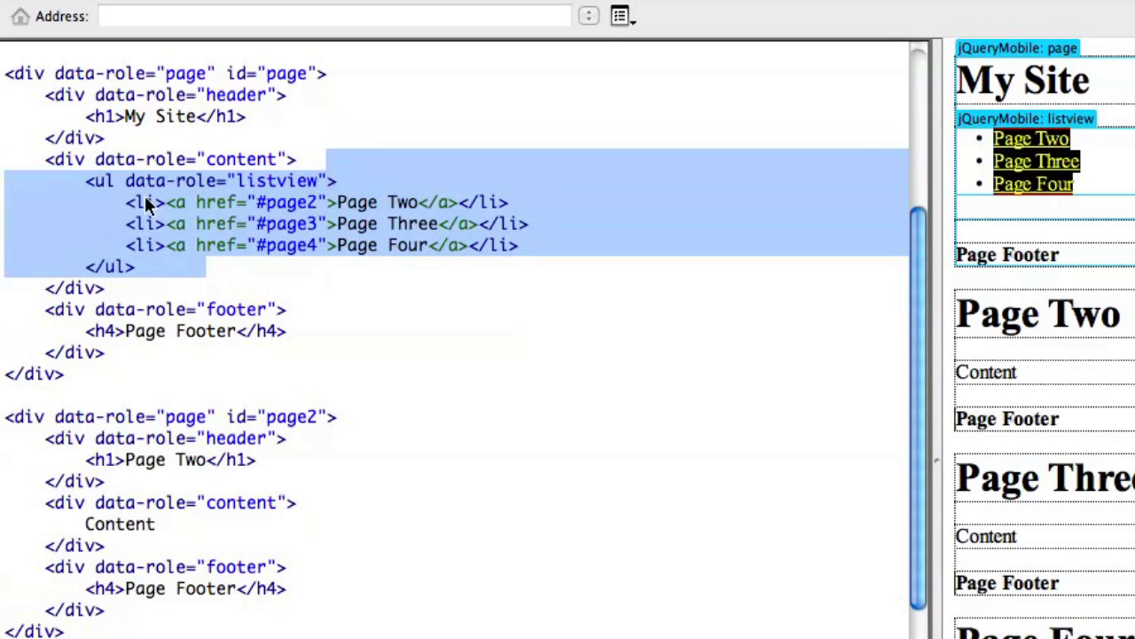
mouse_move(594, 245)
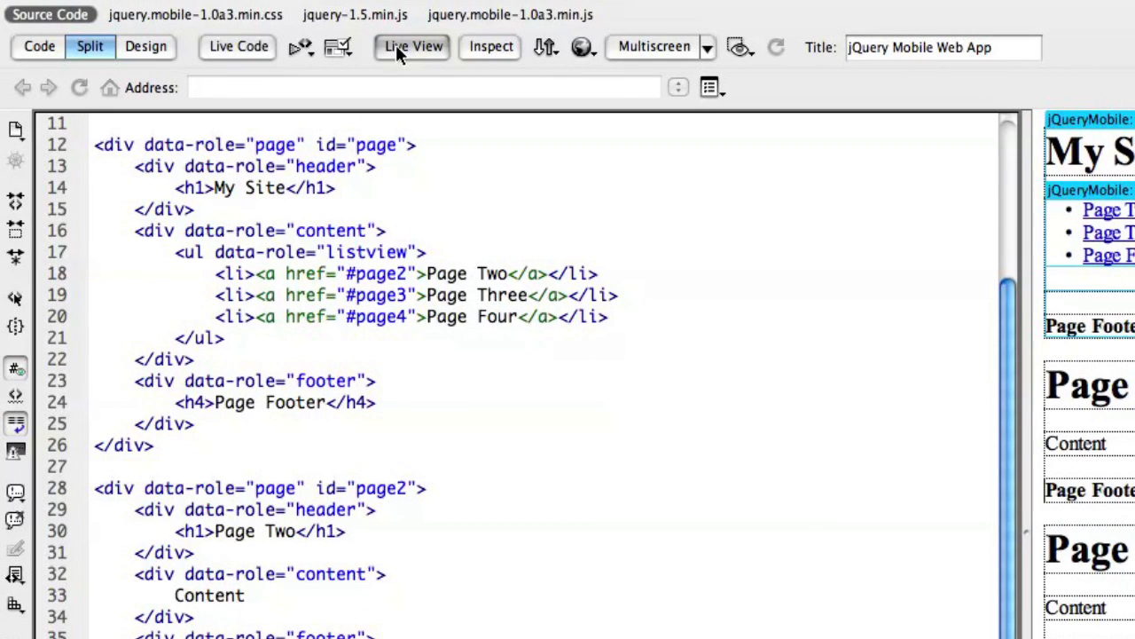
- Preview the styled My Site page live, following the Page Two link and returning Back to the list
left_click(412, 46)
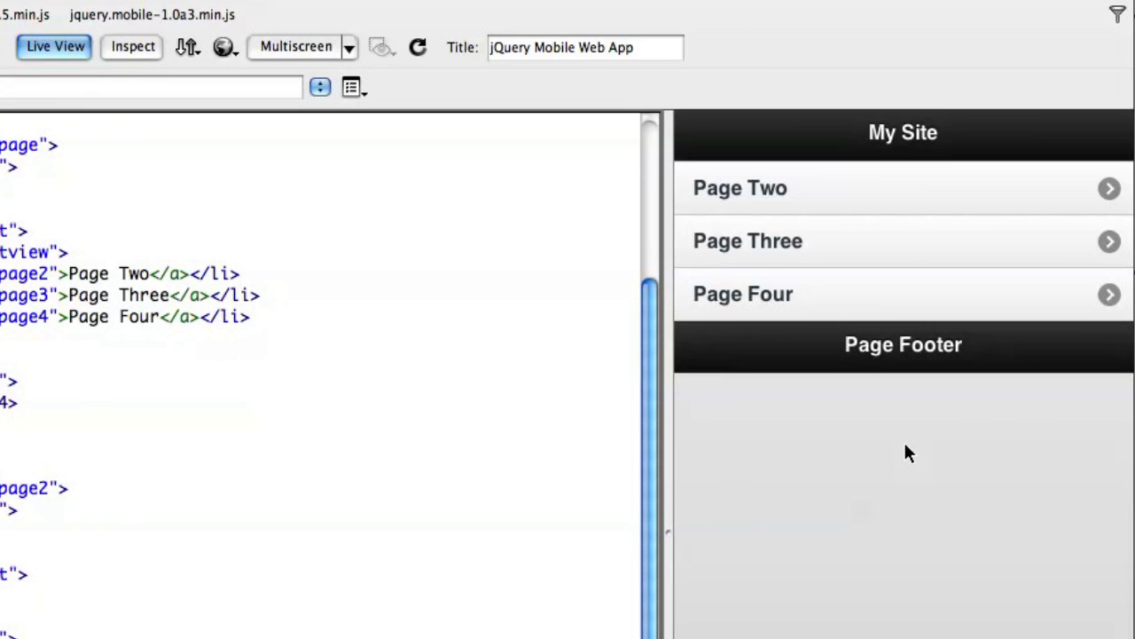
mouse_move(742, 348)
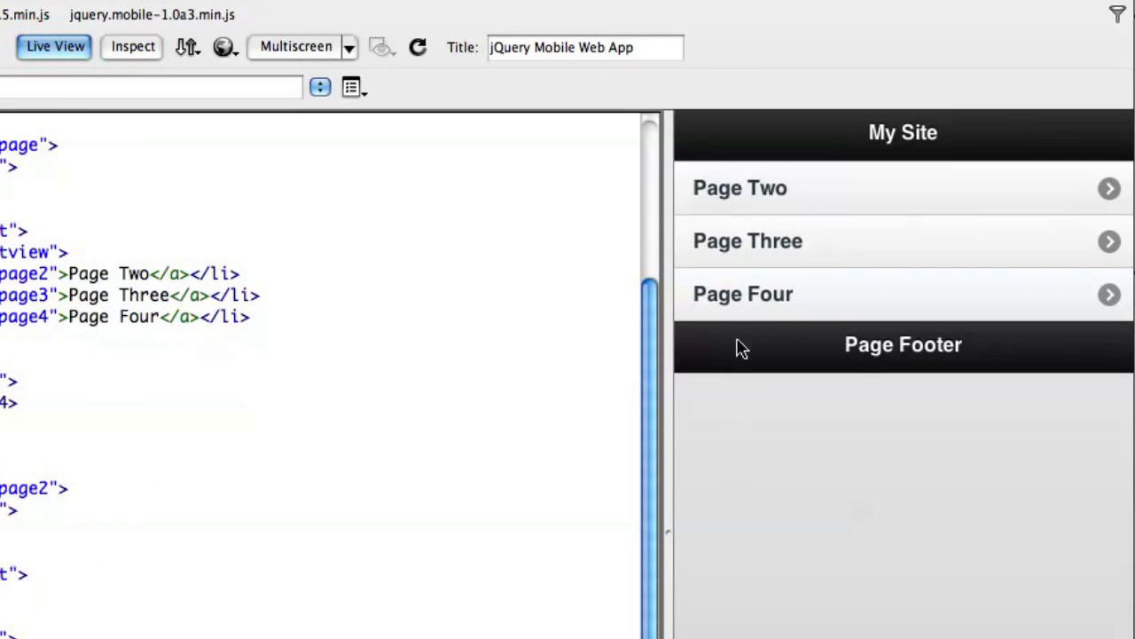
left_click(739, 188)
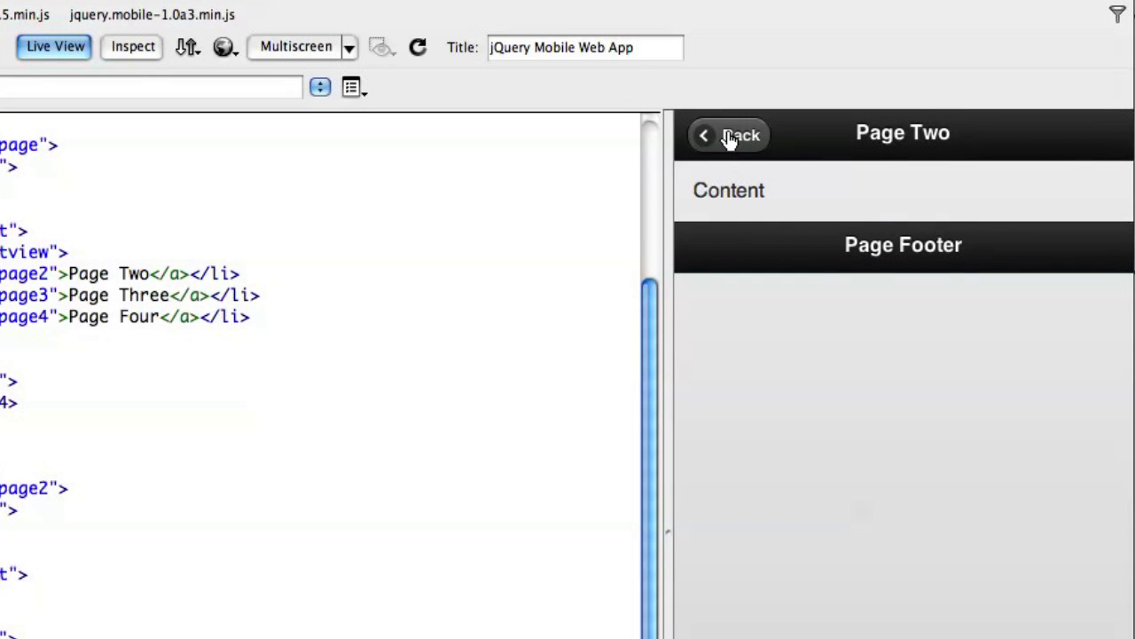
left_click(729, 135)
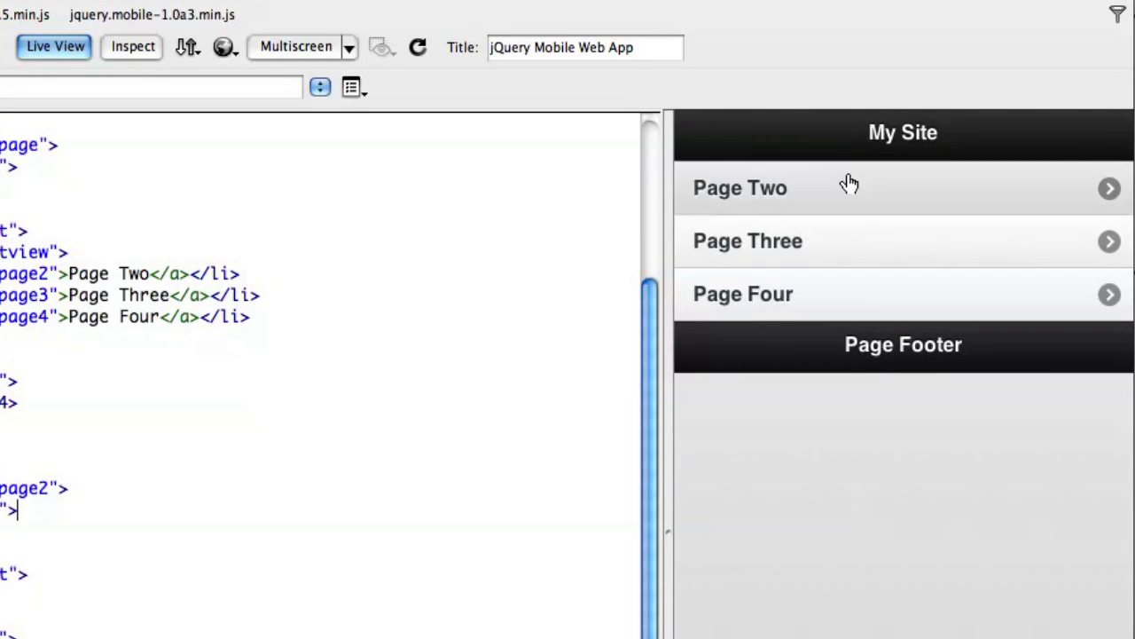
mouse_move(839, 280)
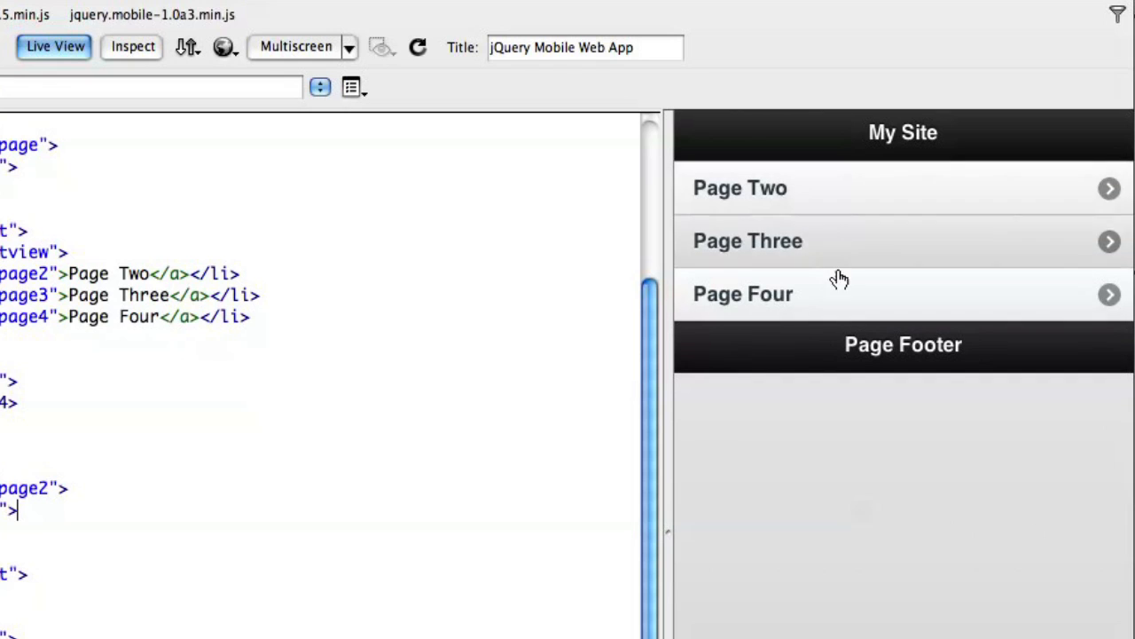
mouse_move(850, 278)
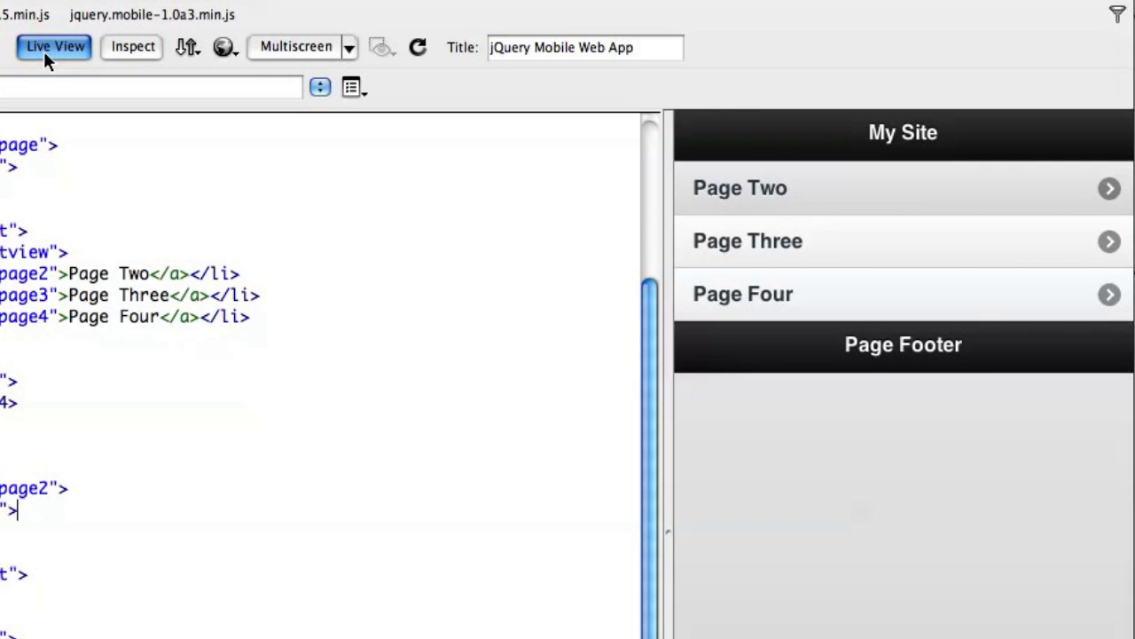
- Add 'Here's my page two content!' to page two and insert a jQuery Mobile slider labelled Value
left_click(54, 46)
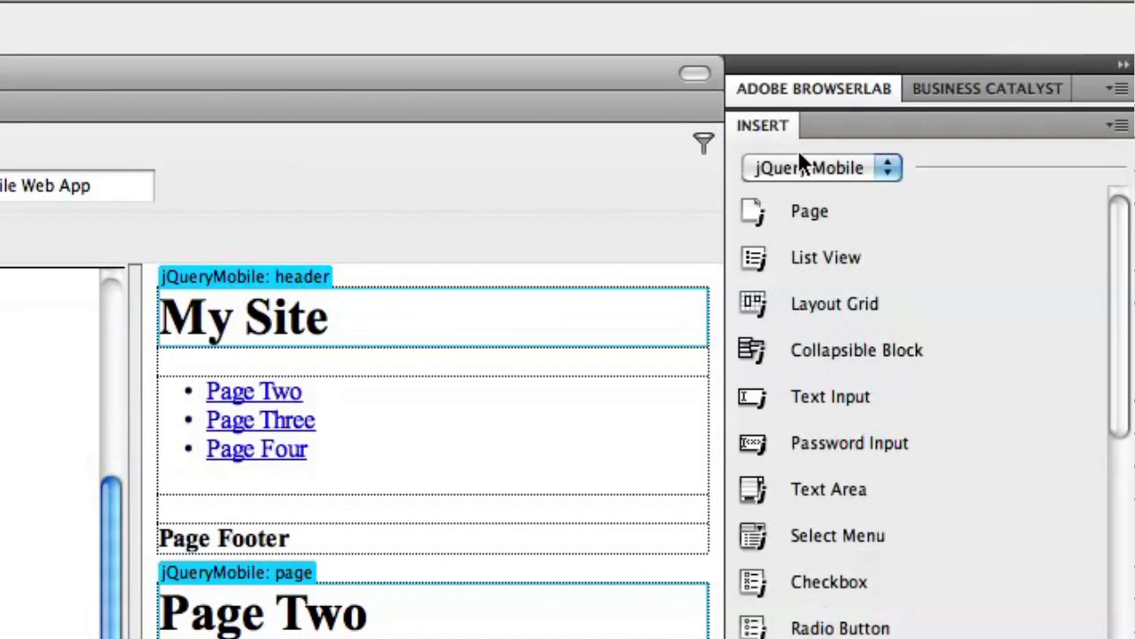
left_click(816, 166)
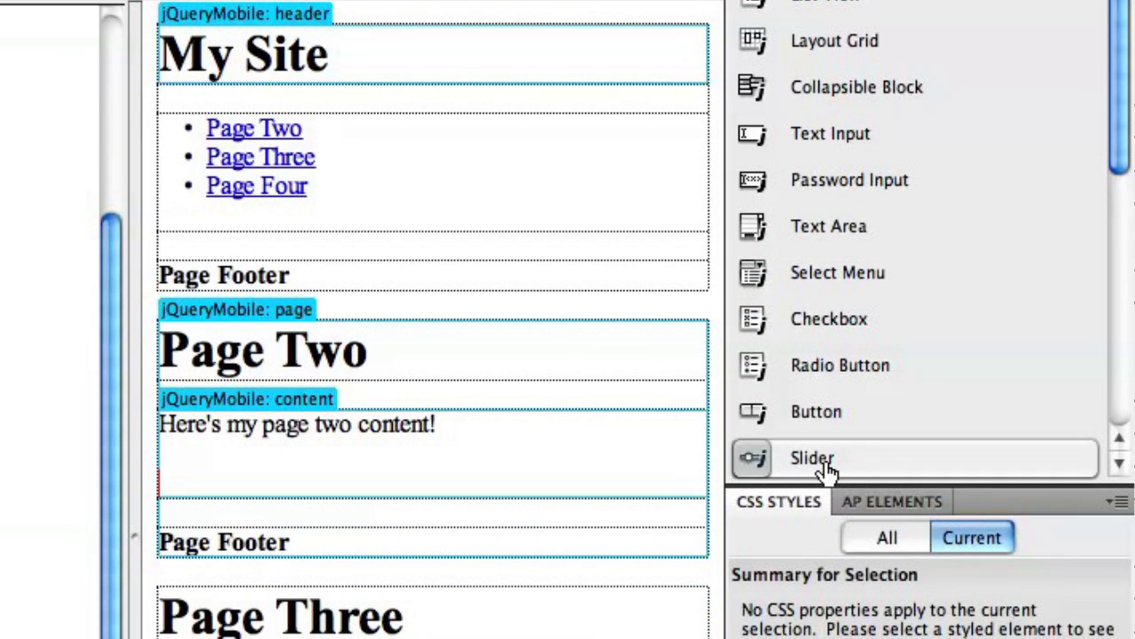
left_click(813, 458)
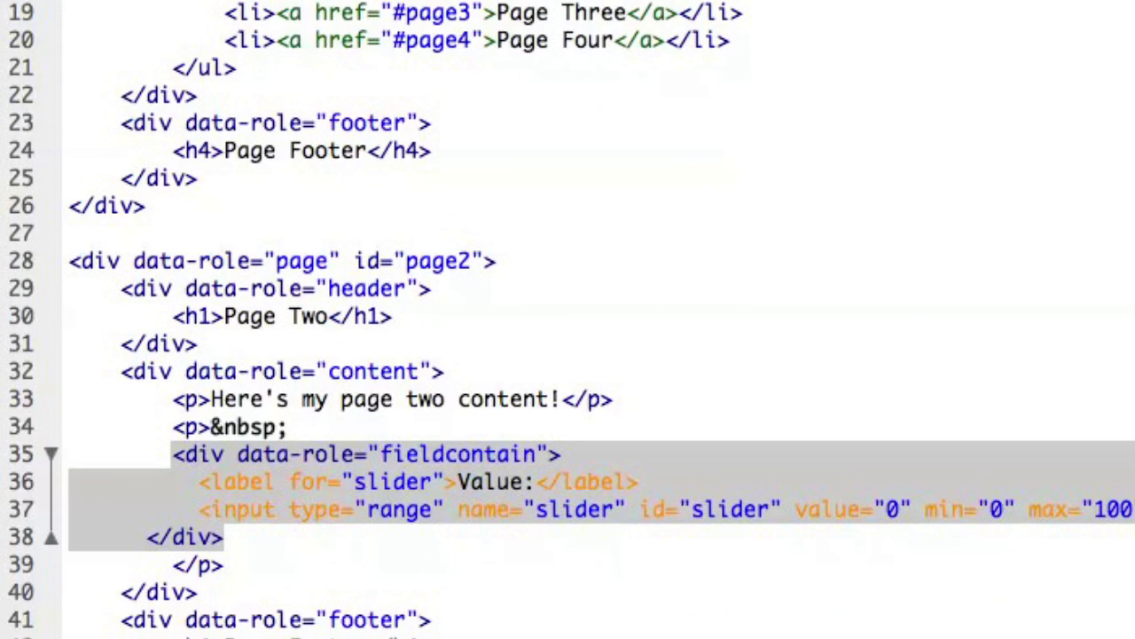
mouse_move(229, 459)
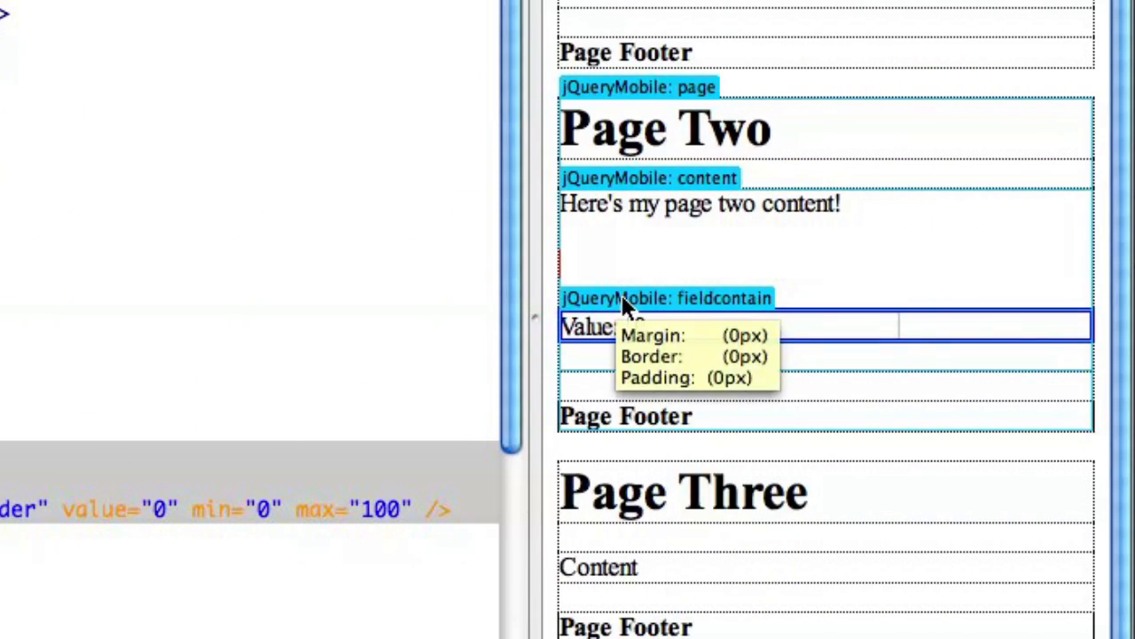
mouse_move(701, 248)
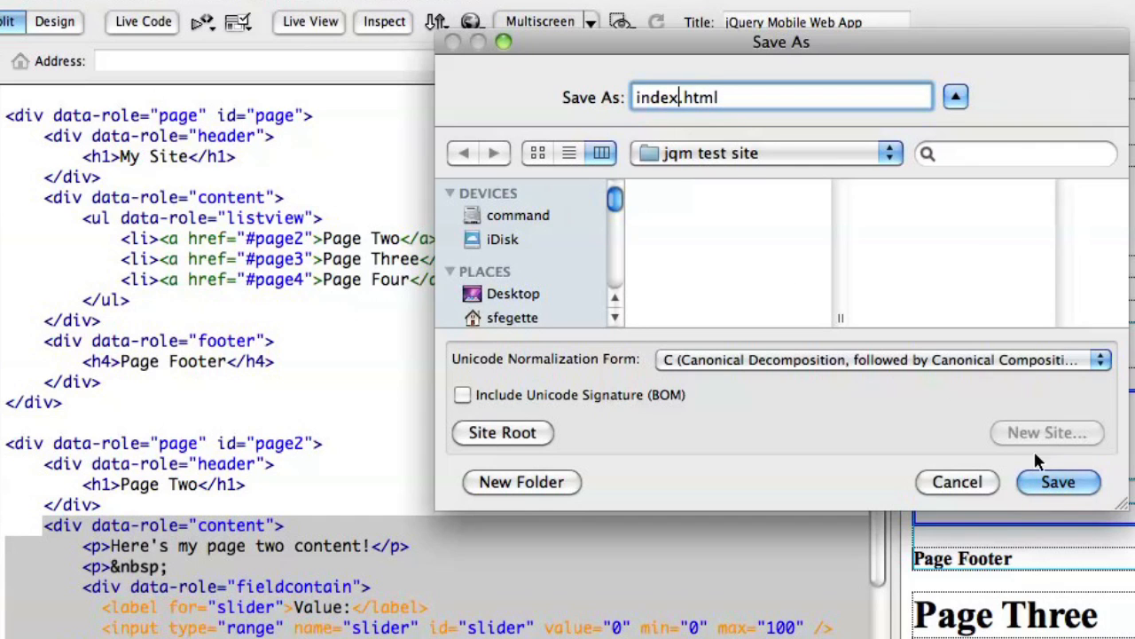
- Save the page as index.html in the jqm test folder and copy the jQuery Mobile dependent files
left_click(1057, 482)
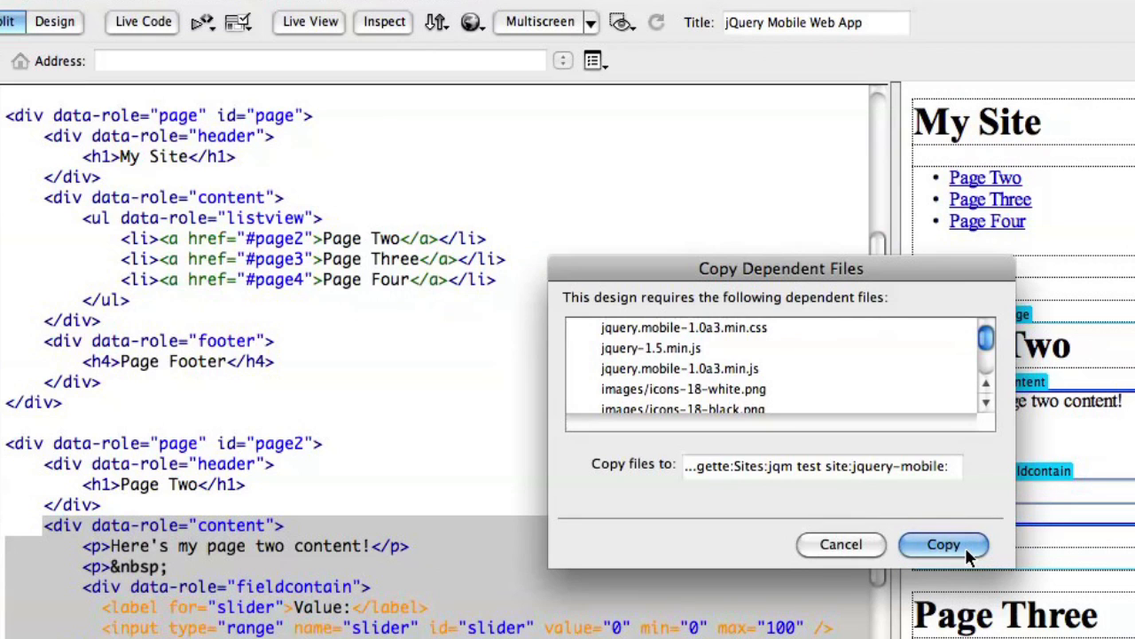
left_click(944, 543)
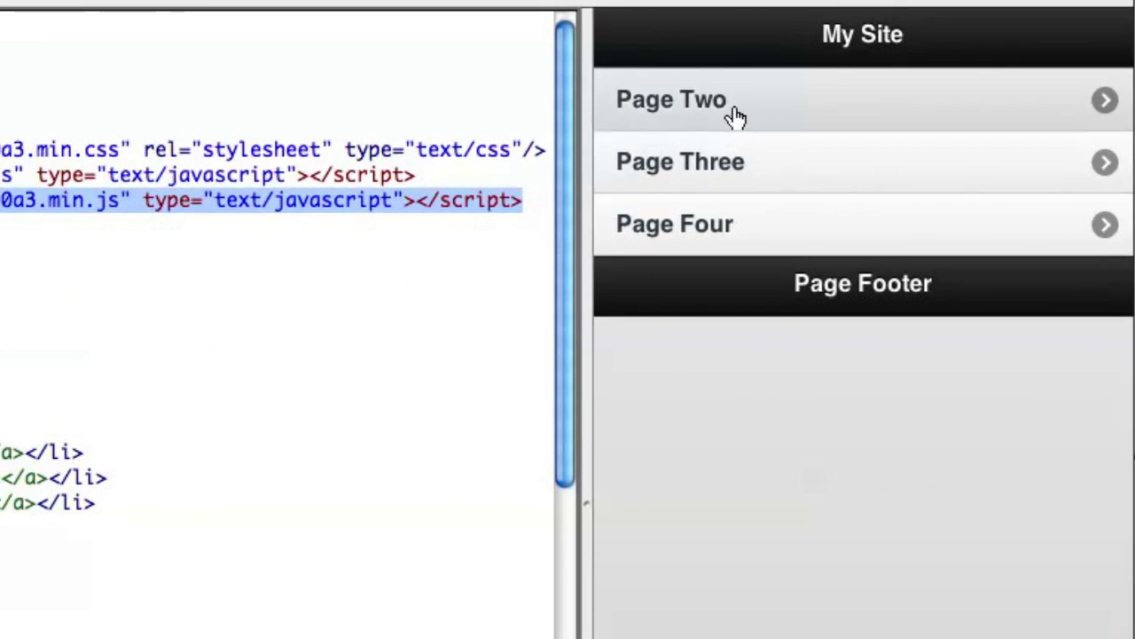
- On Page Two in Live View, drag the slider through about 65, 33 and 10 to confirm Value updates
left_click(671, 100)
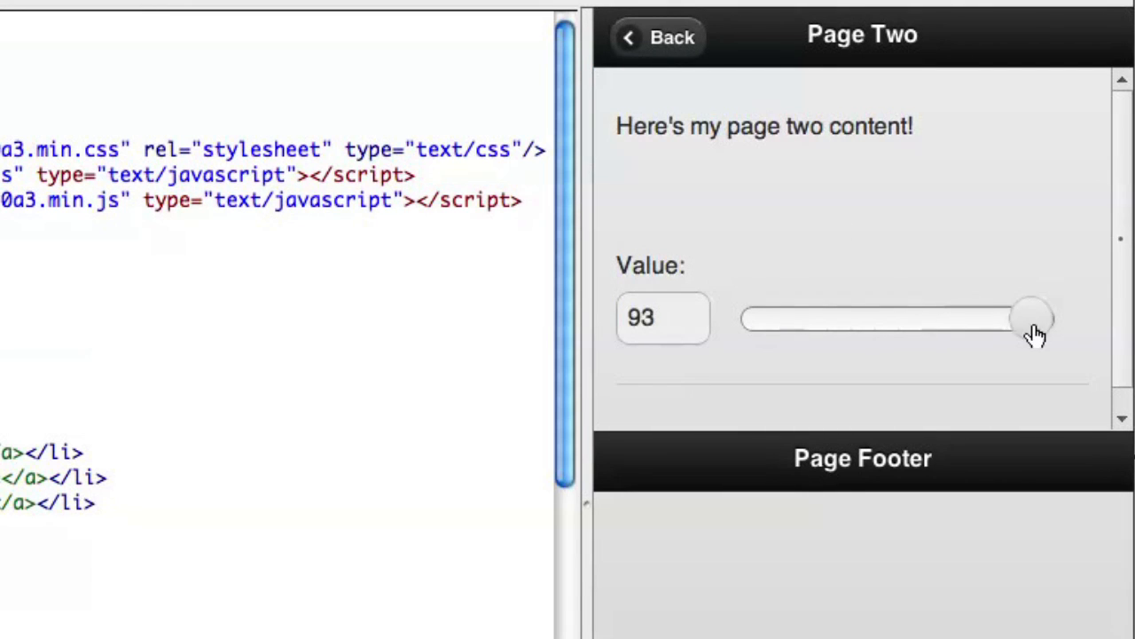
left_click_drag(1029, 319, 940, 319)
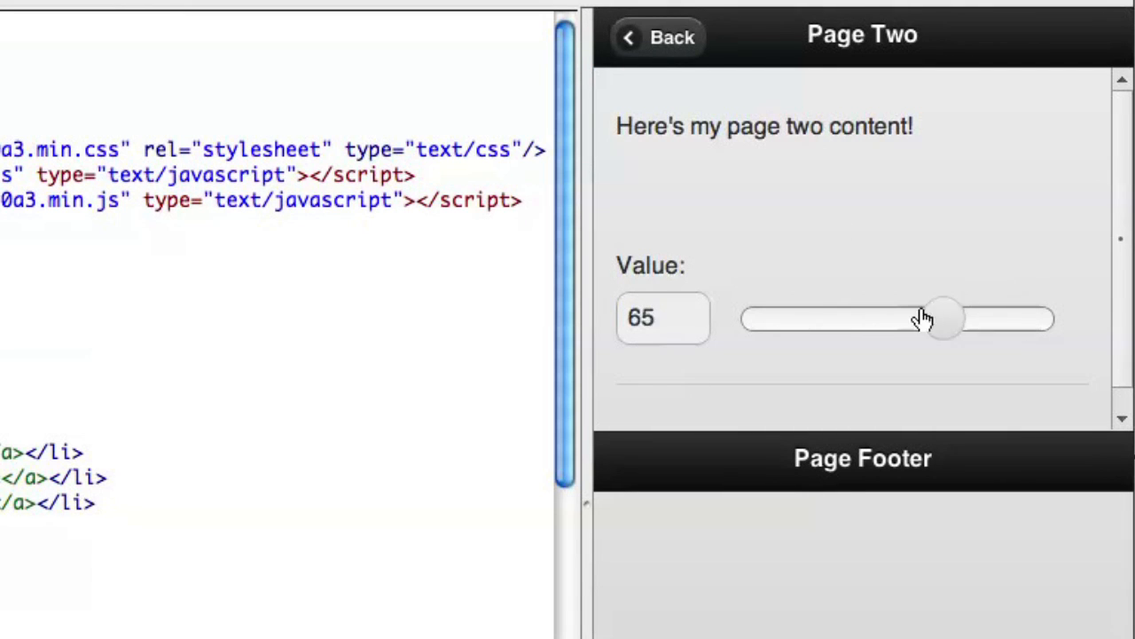
left_click_drag(944, 320, 844, 319)
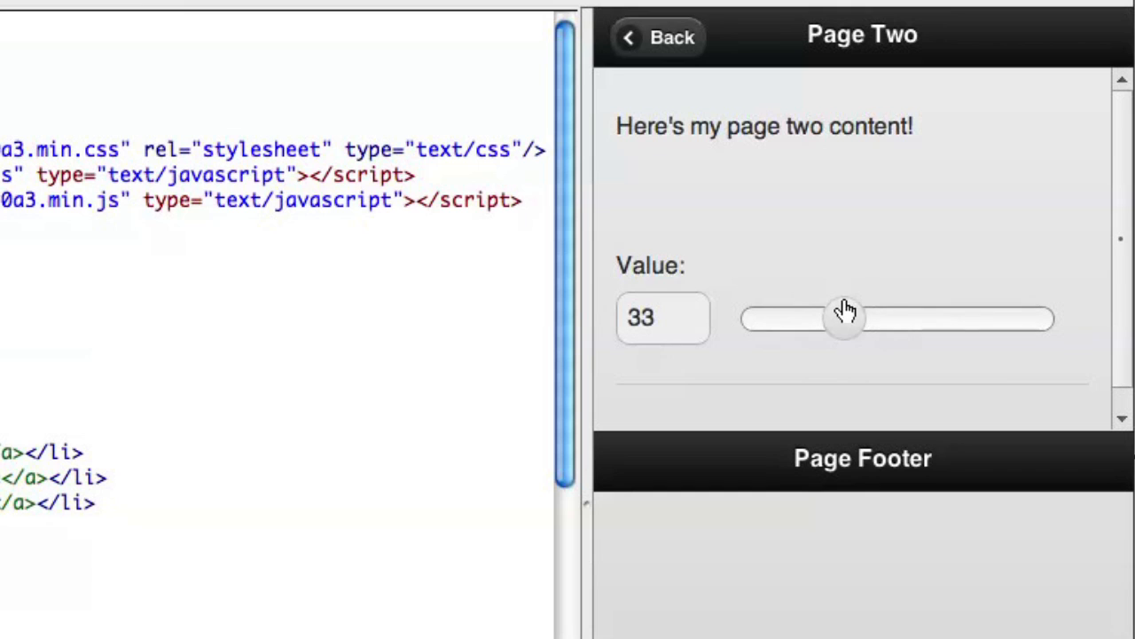
left_click_drag(842, 317, 762, 318)
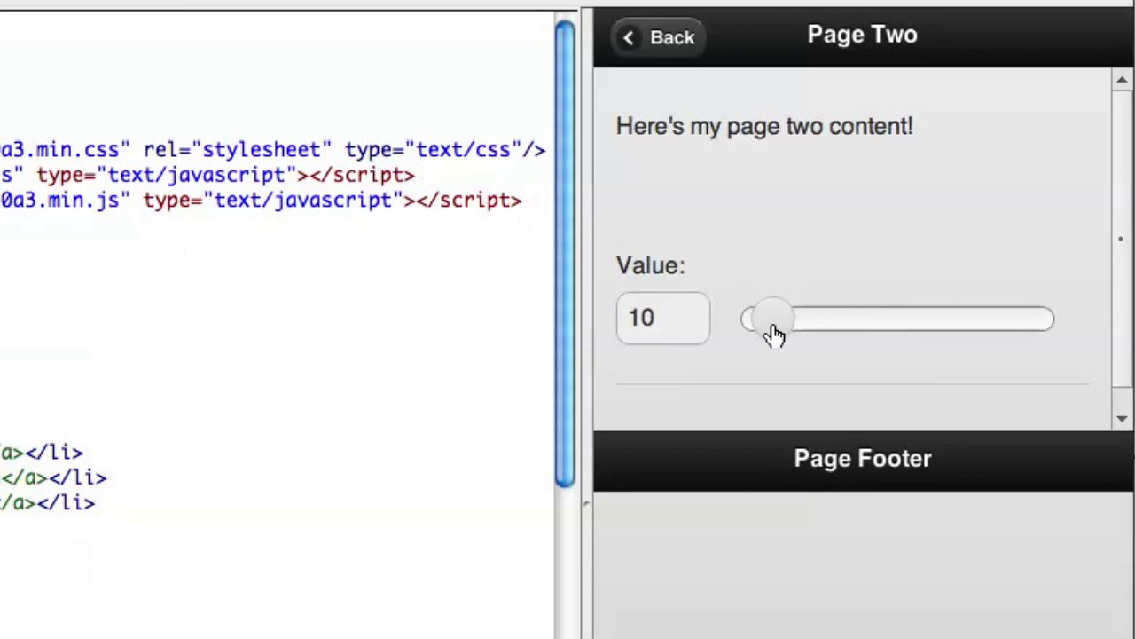
left_click_drag(766, 318, 895, 317)
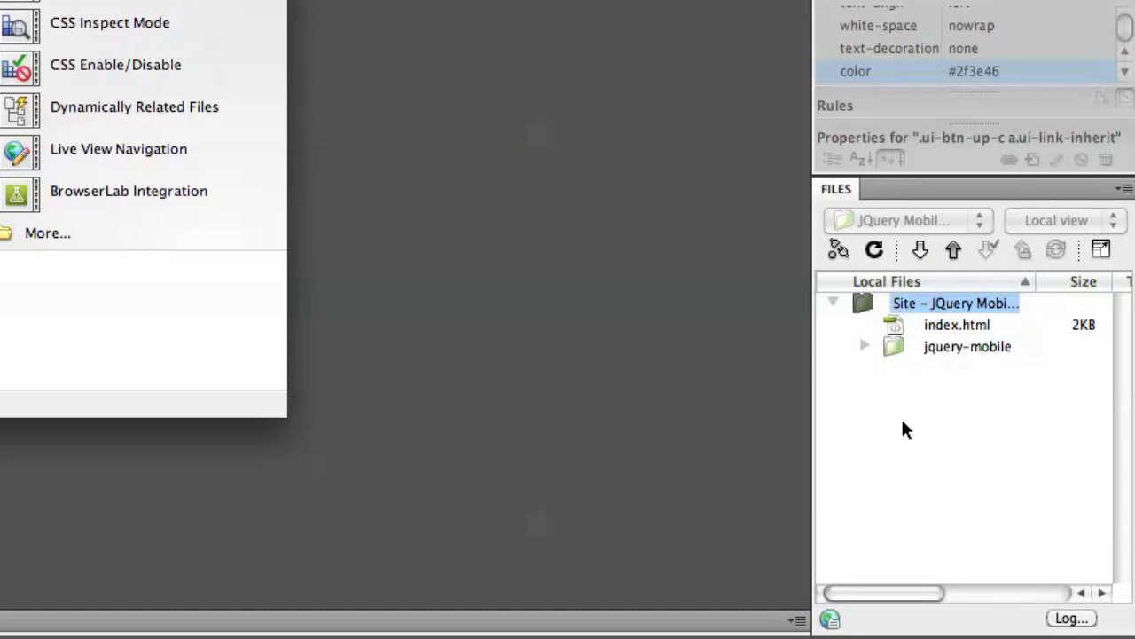
- Open the Meridien Mobile site's index.html and preview its Restaurant Picks list live
left_click(905, 220)
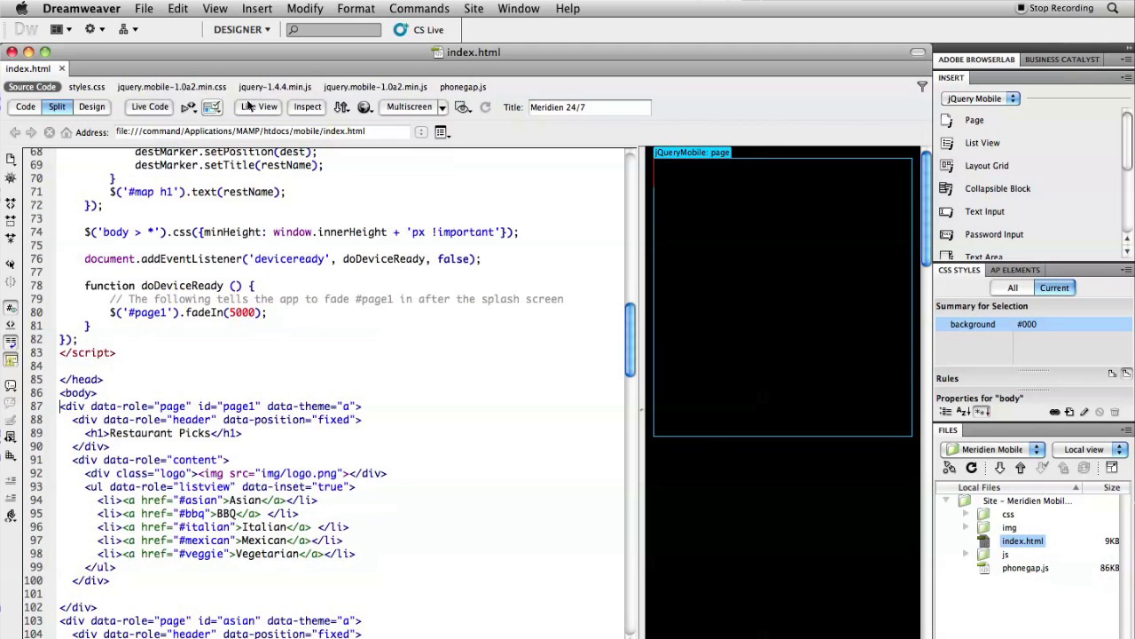
left_click(258, 106)
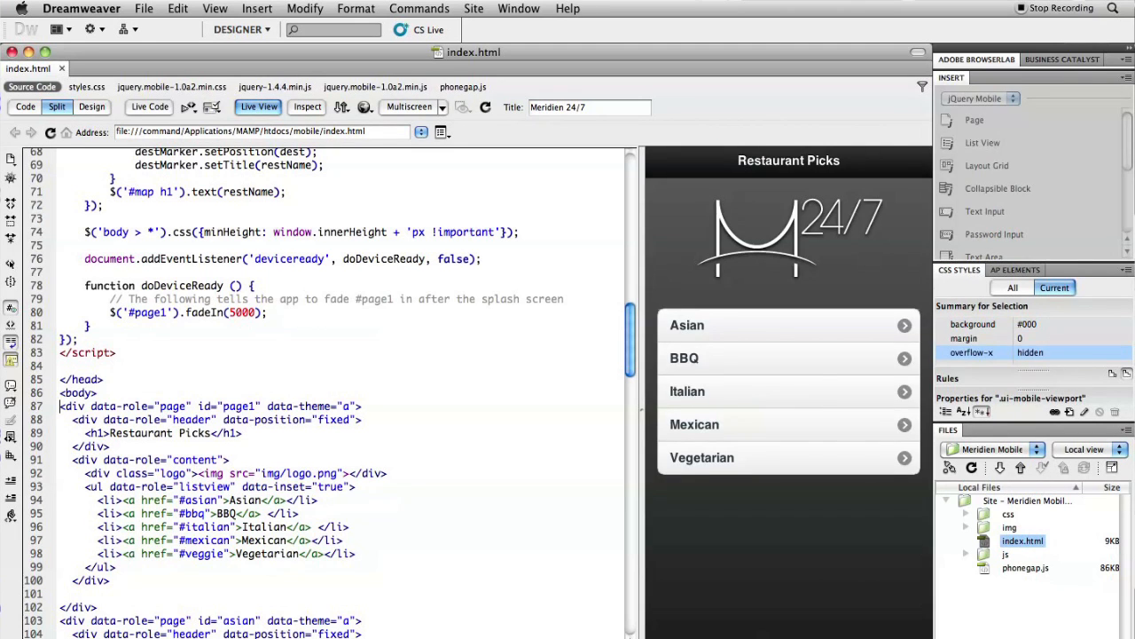
mouse_move(618, 298)
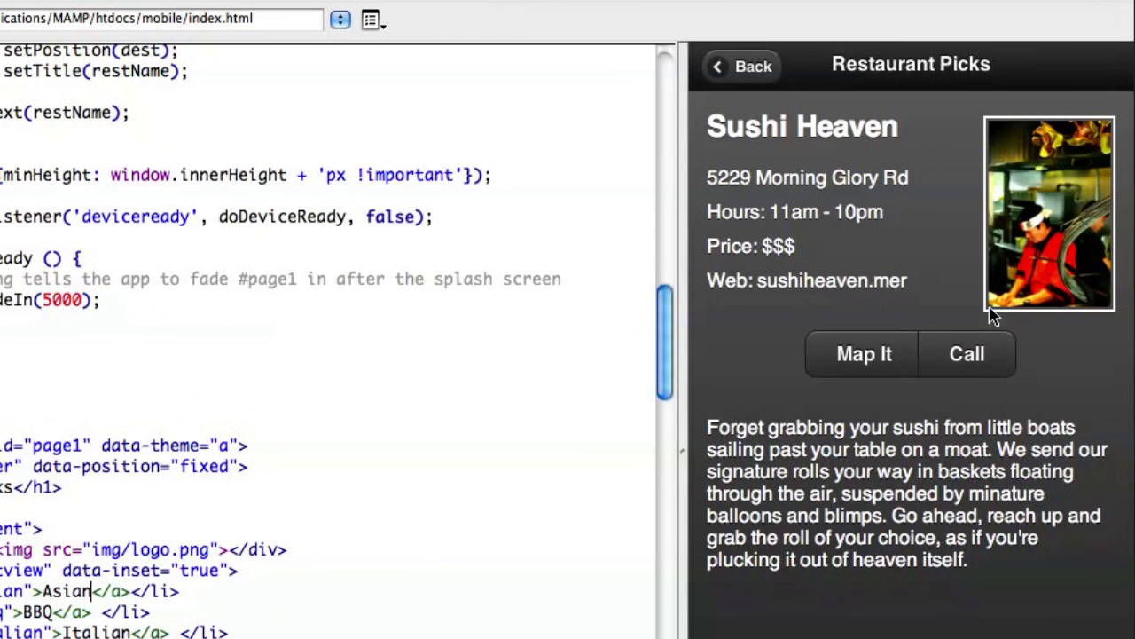
mouse_move(742, 68)
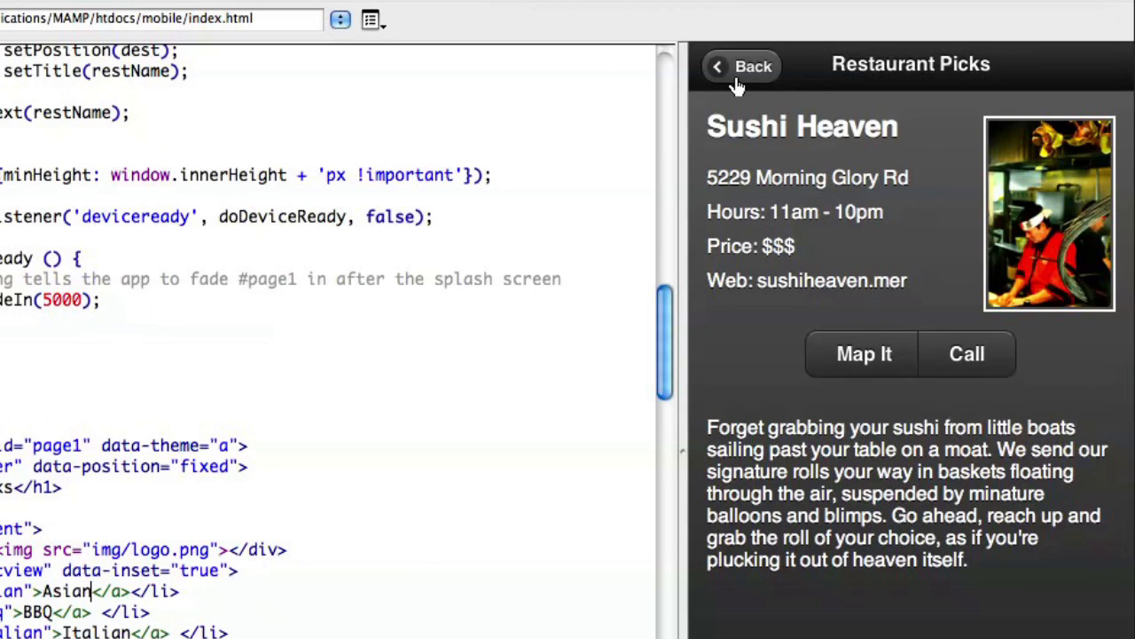